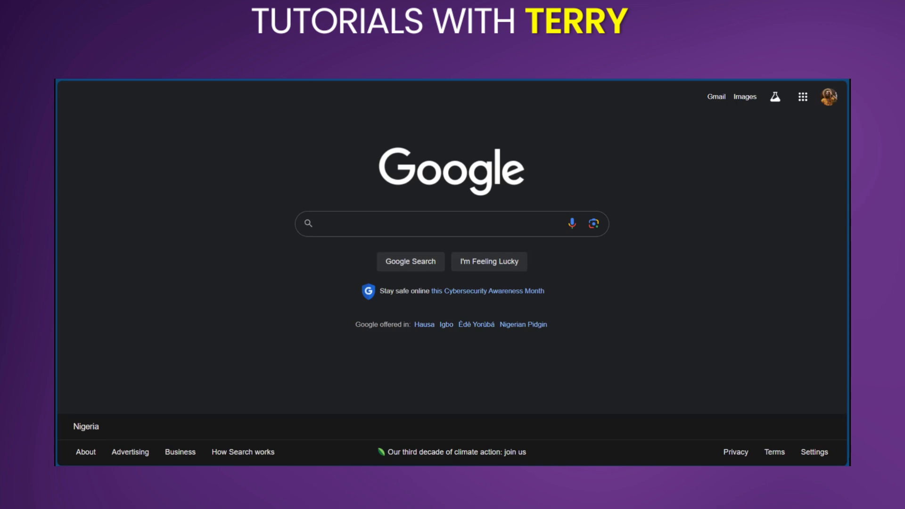
mouse_move(633, 192)
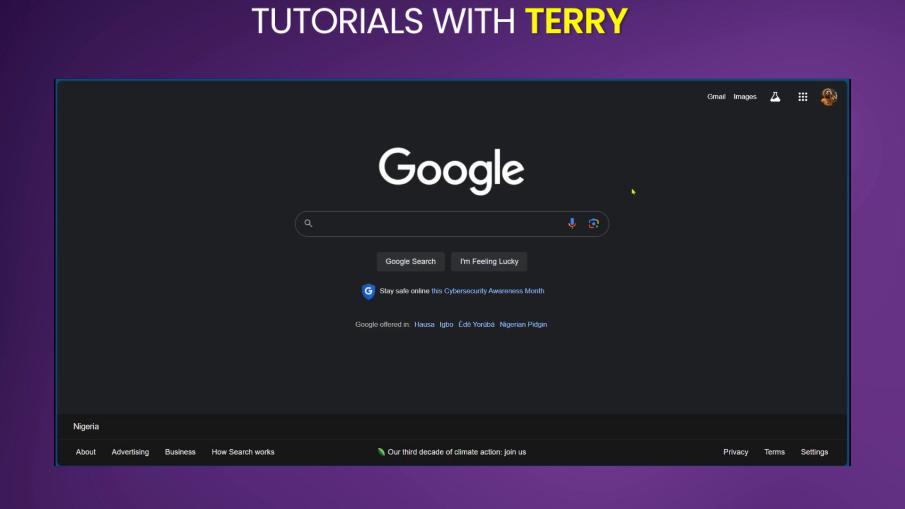
mouse_move(801, 98)
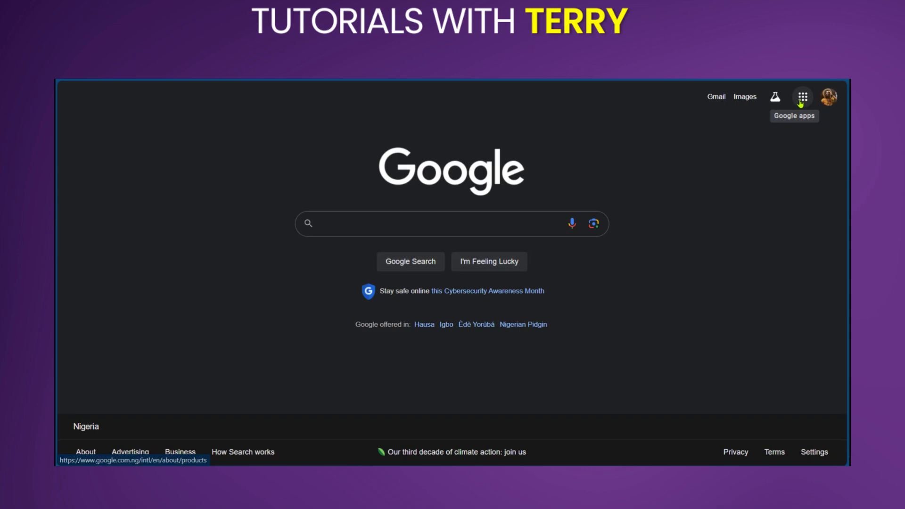
Step: Reach the payments center's Payment methods page listing the two saved cards via Payments & subscriptions
click(801, 96)
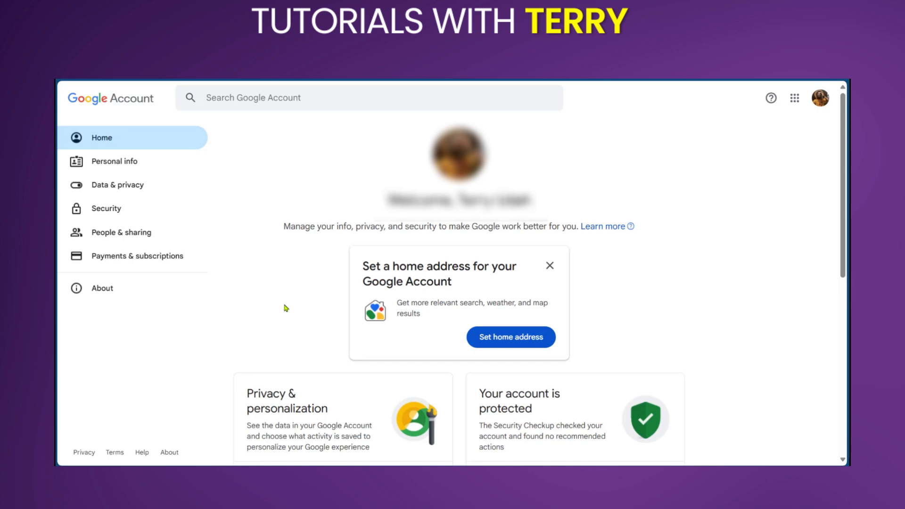
mouse_move(136, 256)
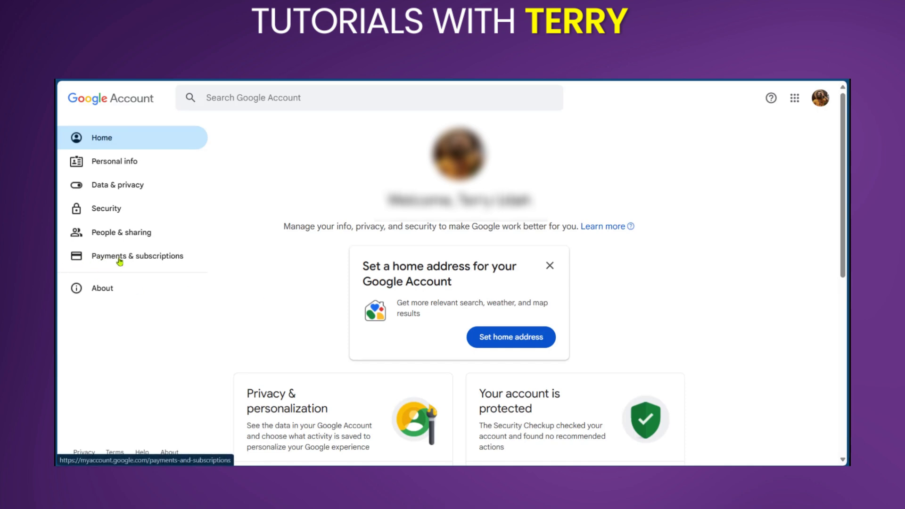
click(137, 255)
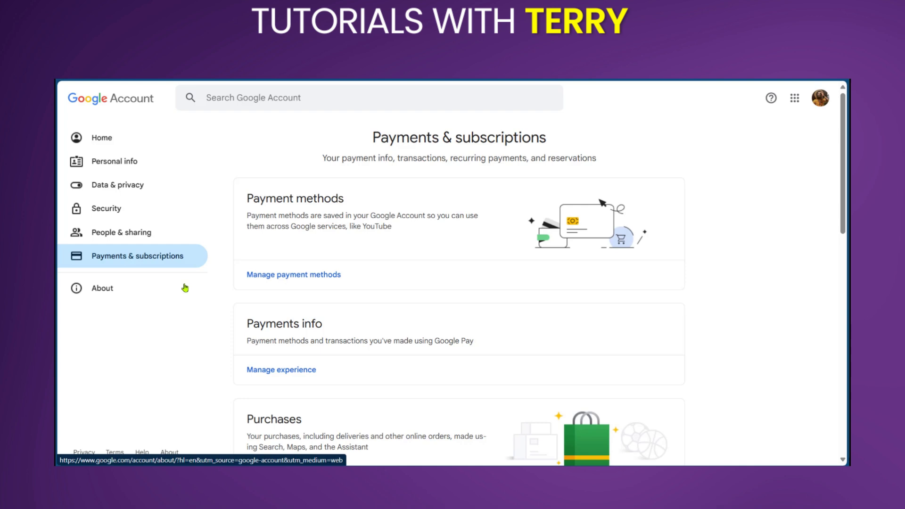
click(293, 274)
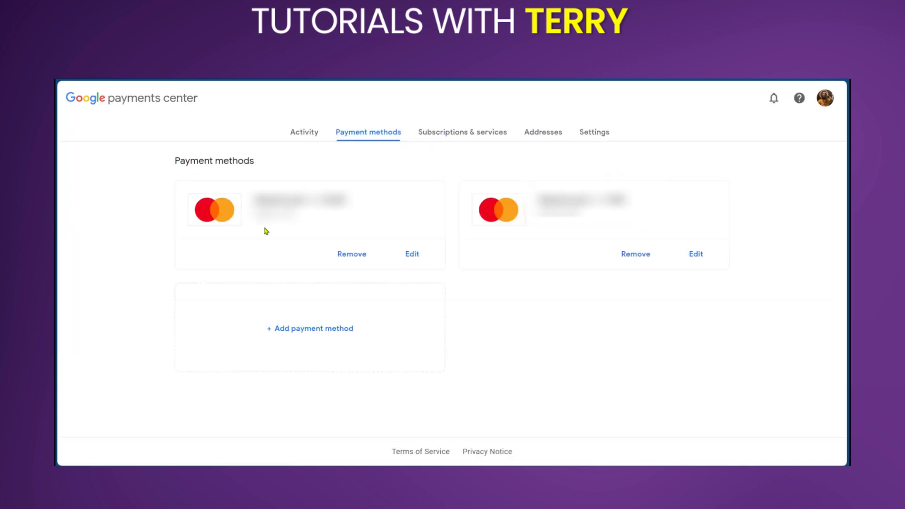
mouse_move(292, 303)
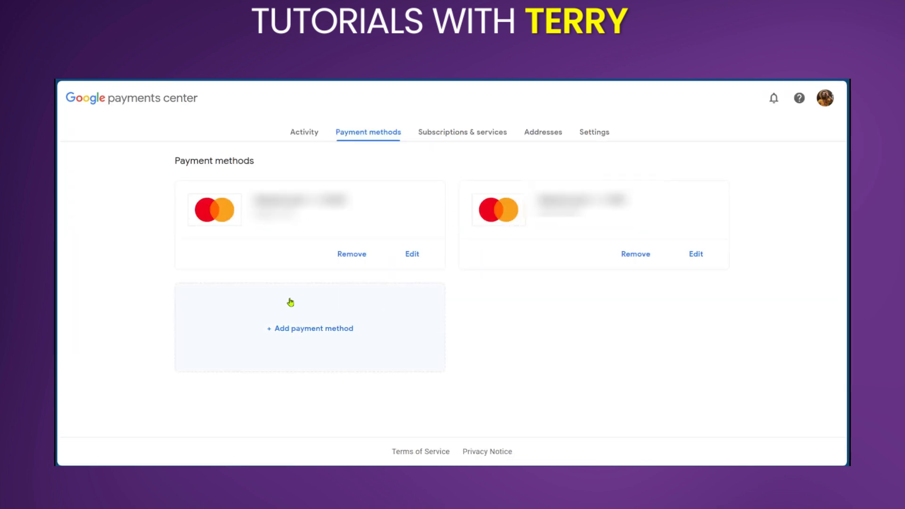
mouse_move(279, 336)
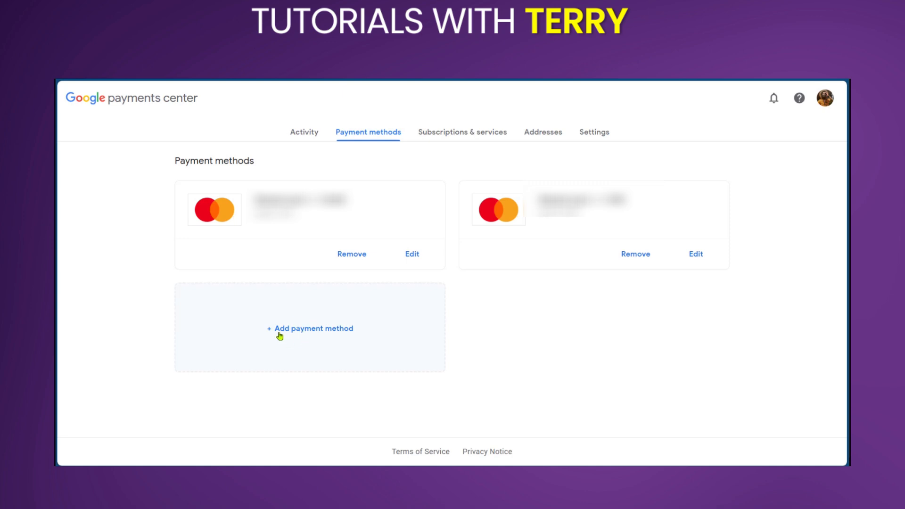
Step: Start adding a new credit or debit card, reaching the empty card details form
click(310, 328)
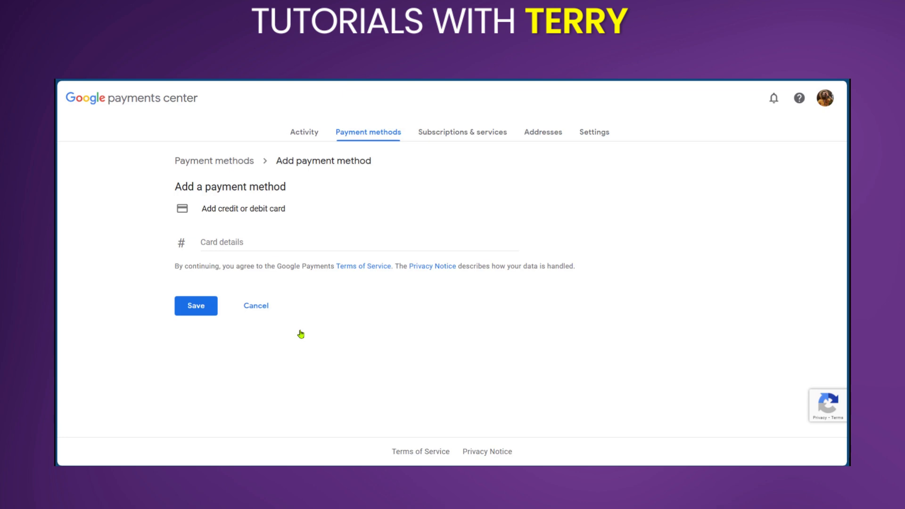
mouse_move(229, 236)
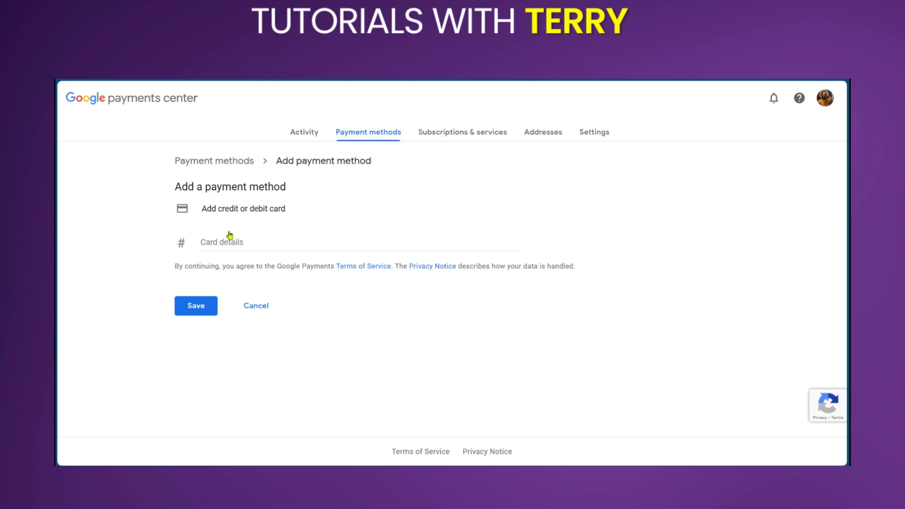
mouse_move(578, 180)
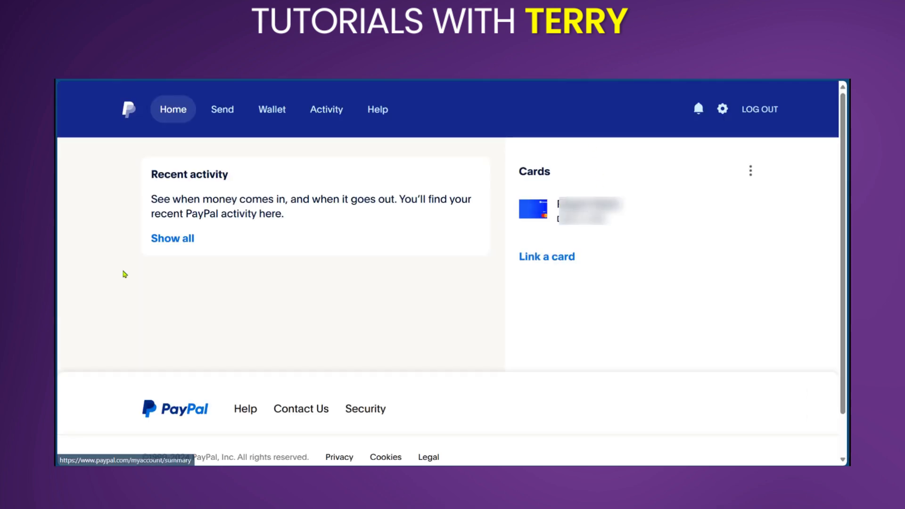
mouse_move(143, 238)
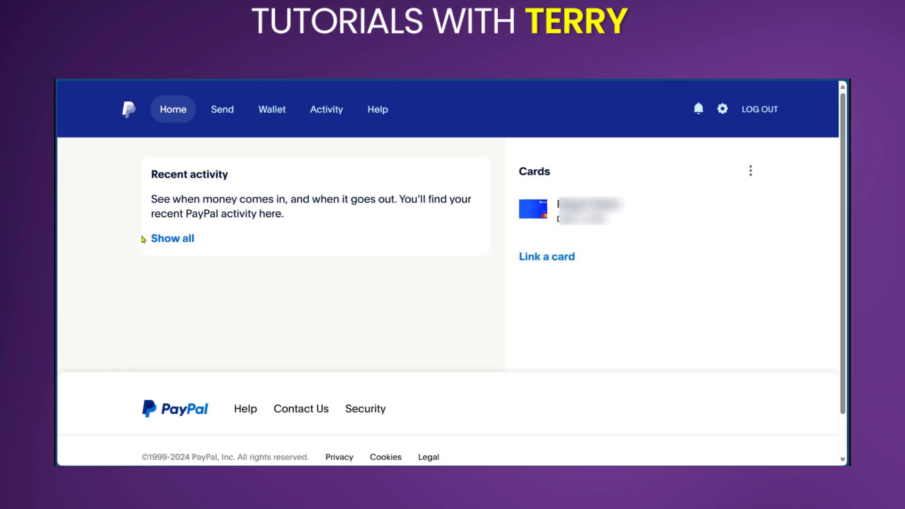
mouse_move(635, 213)
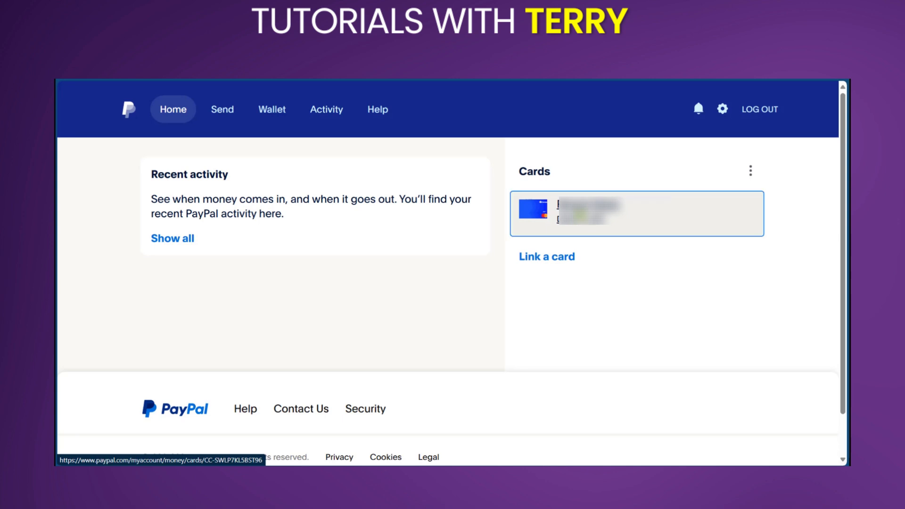
Step: View the linked card's details on the PayPal account home to copy for Google billing
click(637, 213)
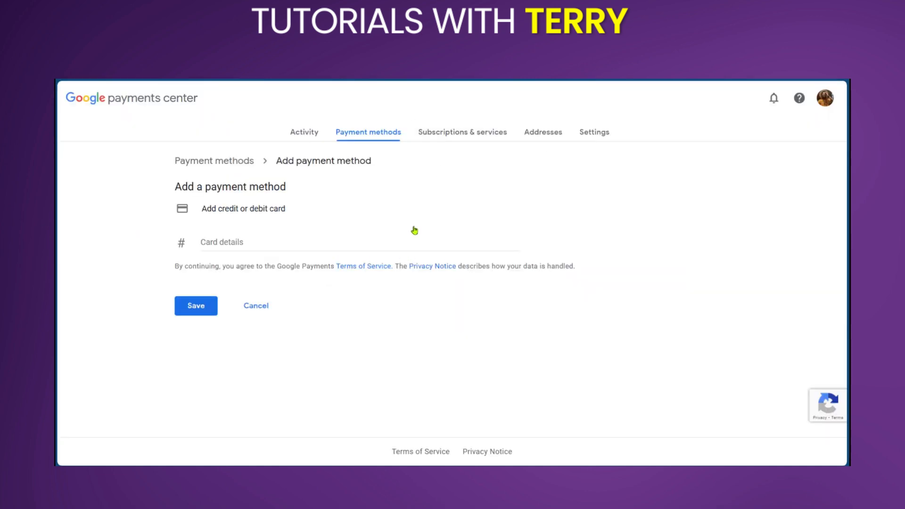
mouse_move(252, 395)
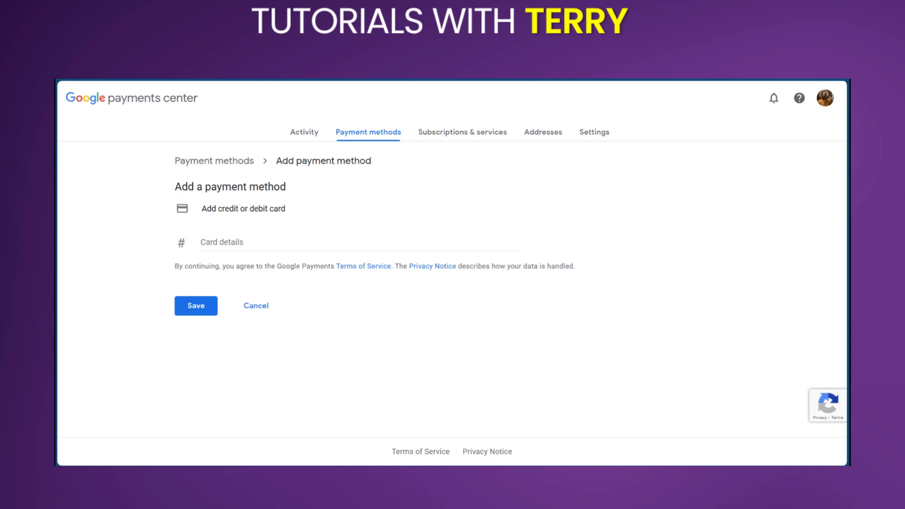
mouse_move(753, 278)
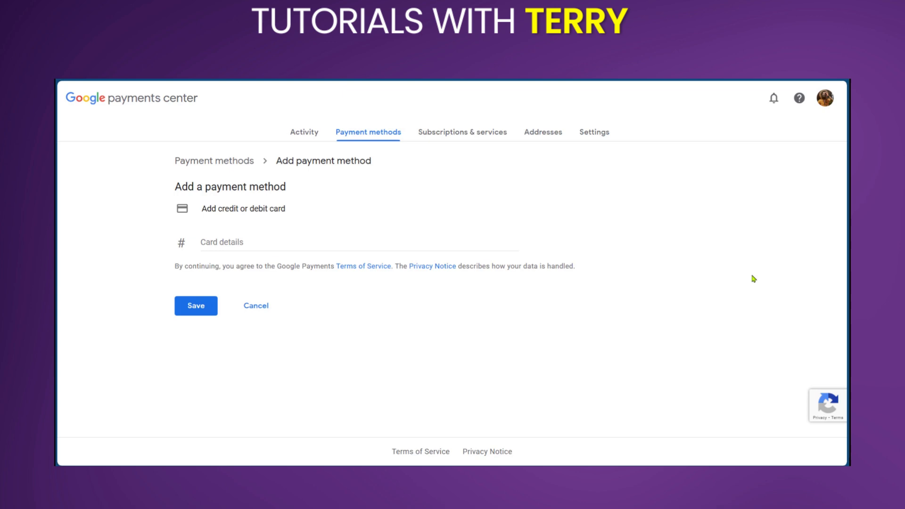